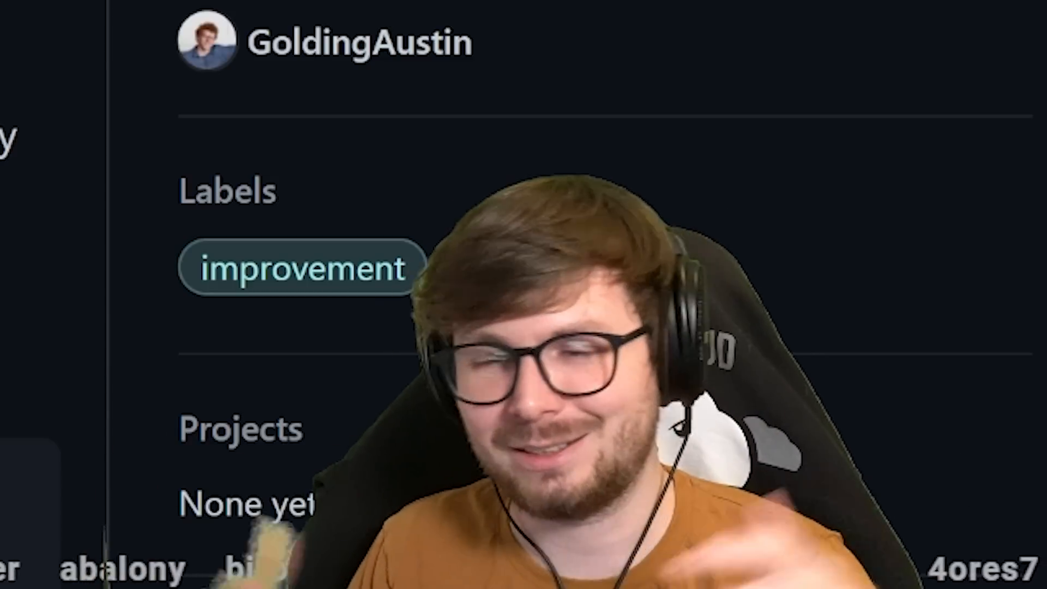
pyautogui.scroll(-3)
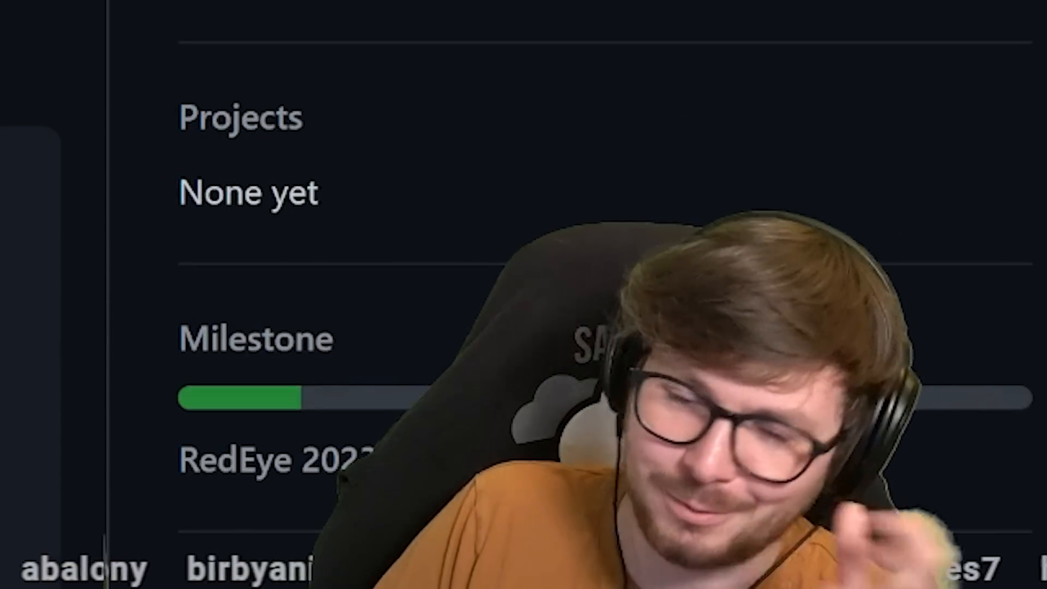